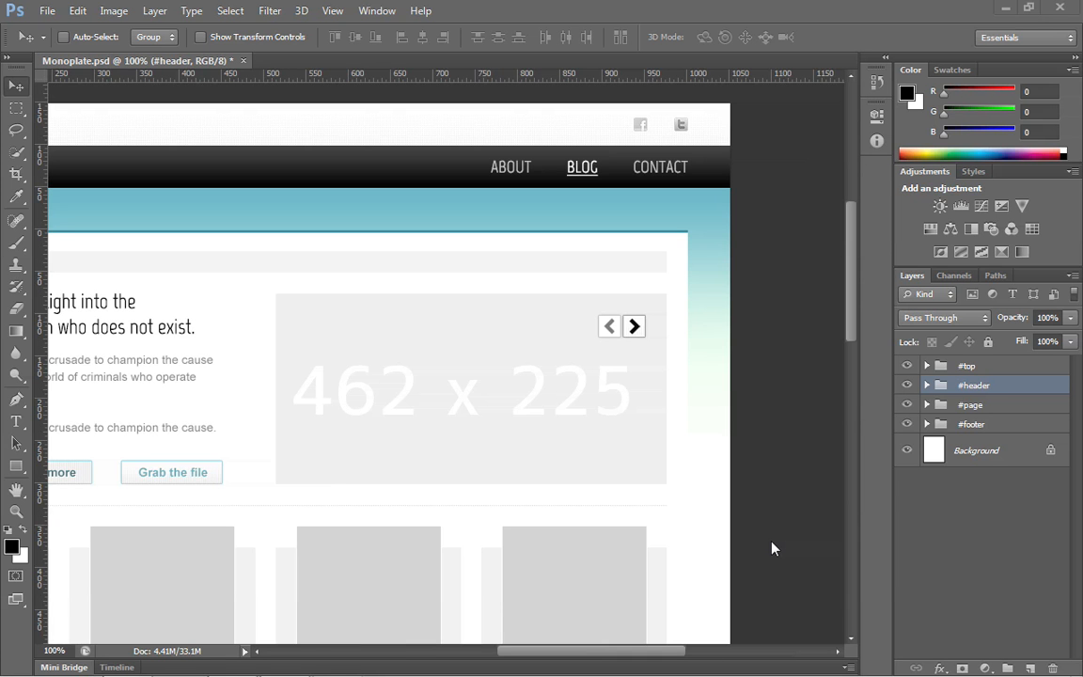
mouse_move(594, 267)
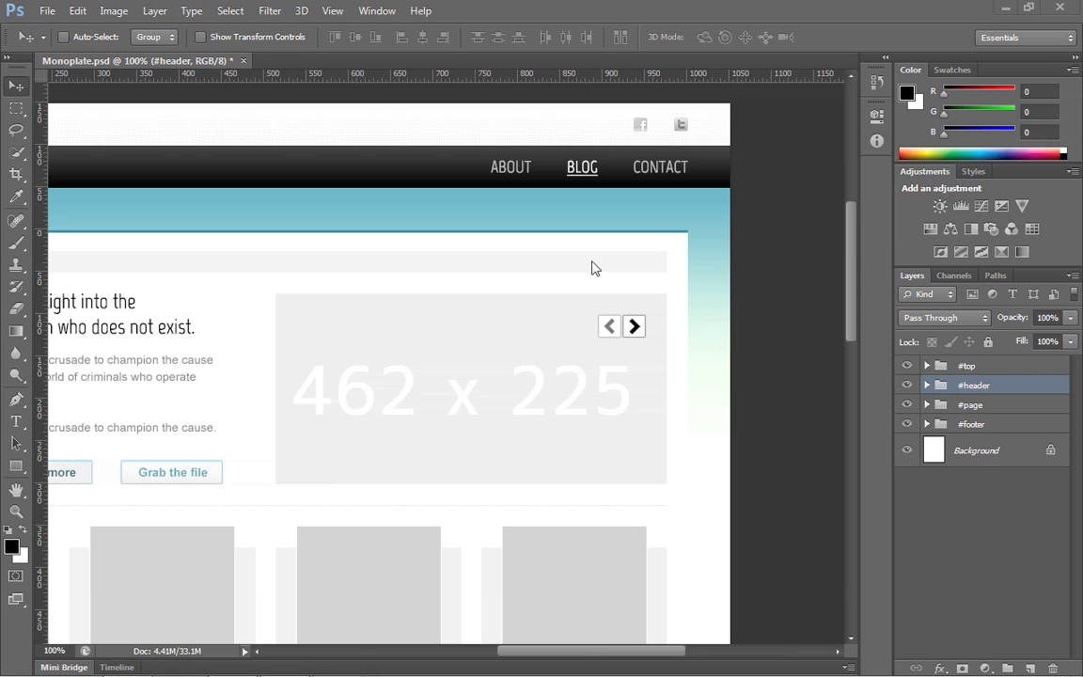
mouse_move(519, 116)
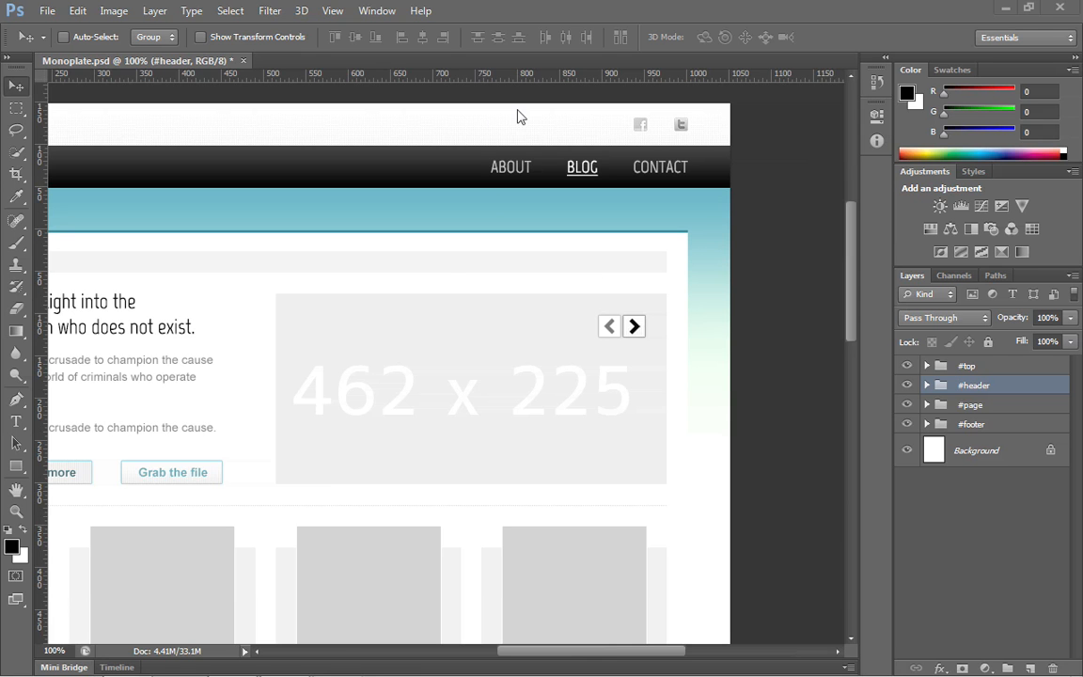
mouse_move(682, 124)
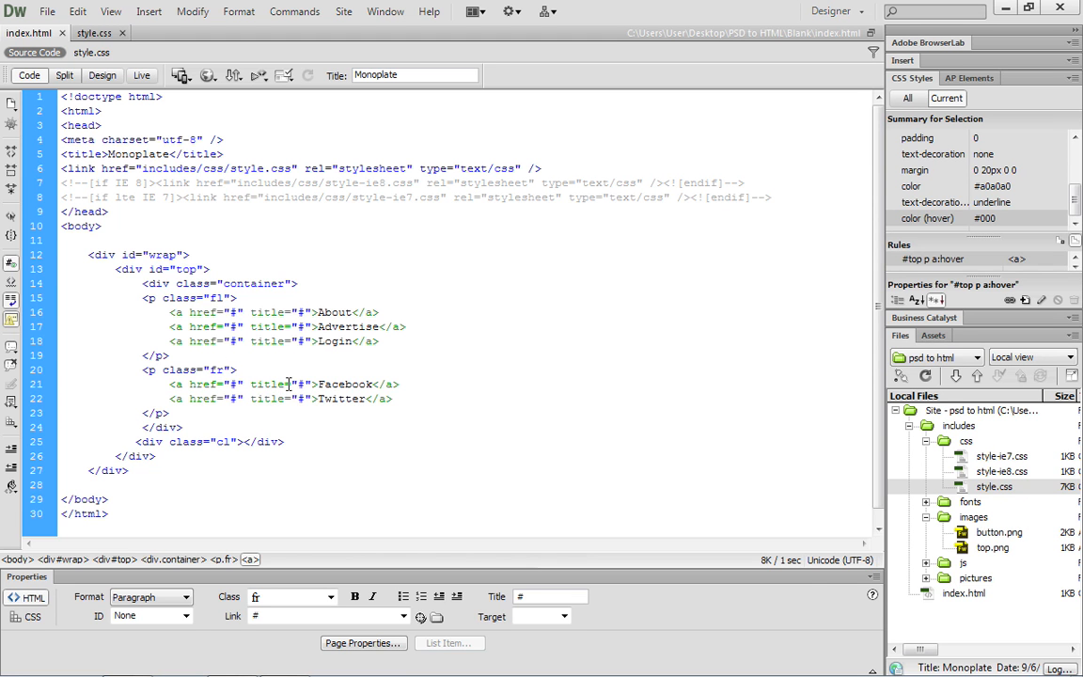
- Add class="ico ico-facebook" to the Facebook link and class="ico ico-twitter" to the Twitter link
click(301, 383)
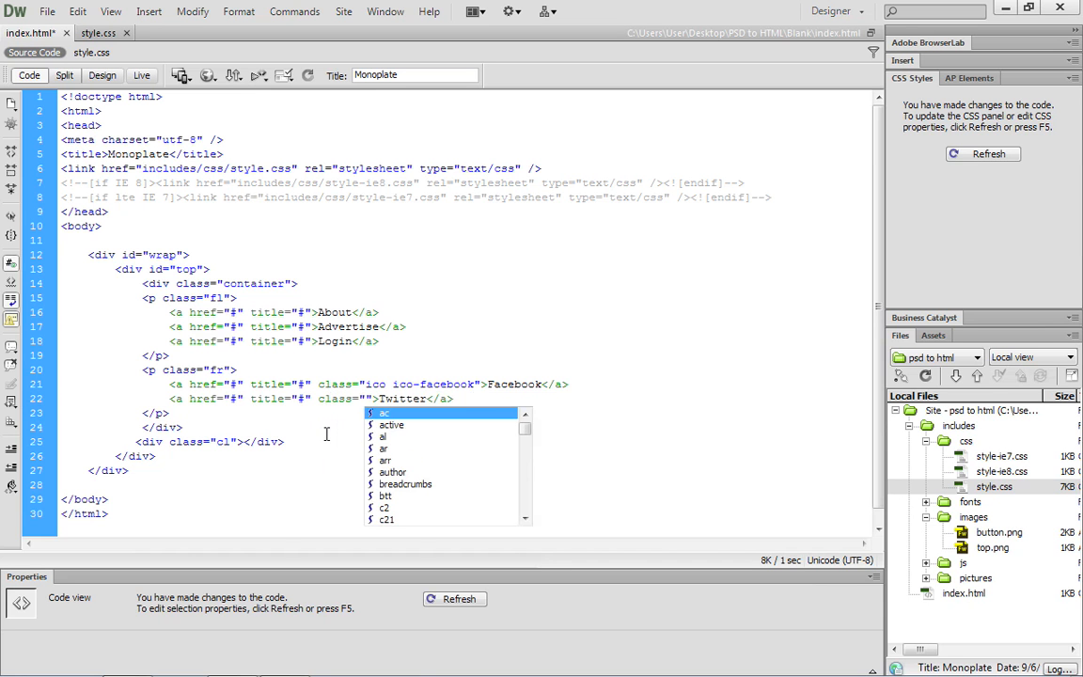
text(ico ico-twitter)
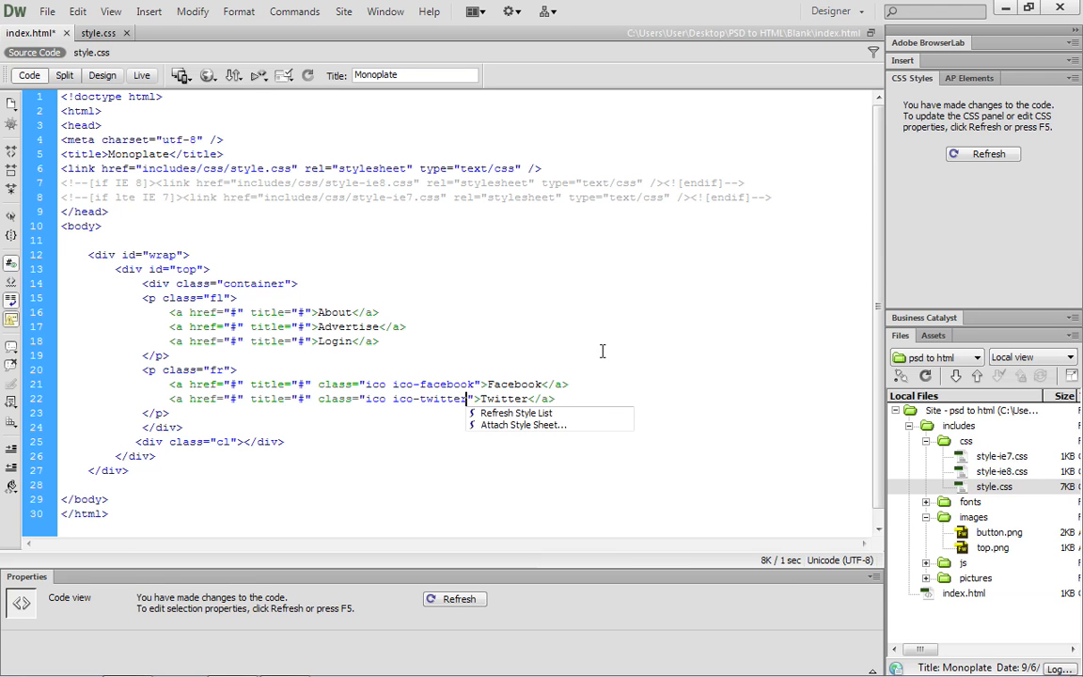
click(534, 373)
text(a.ico)
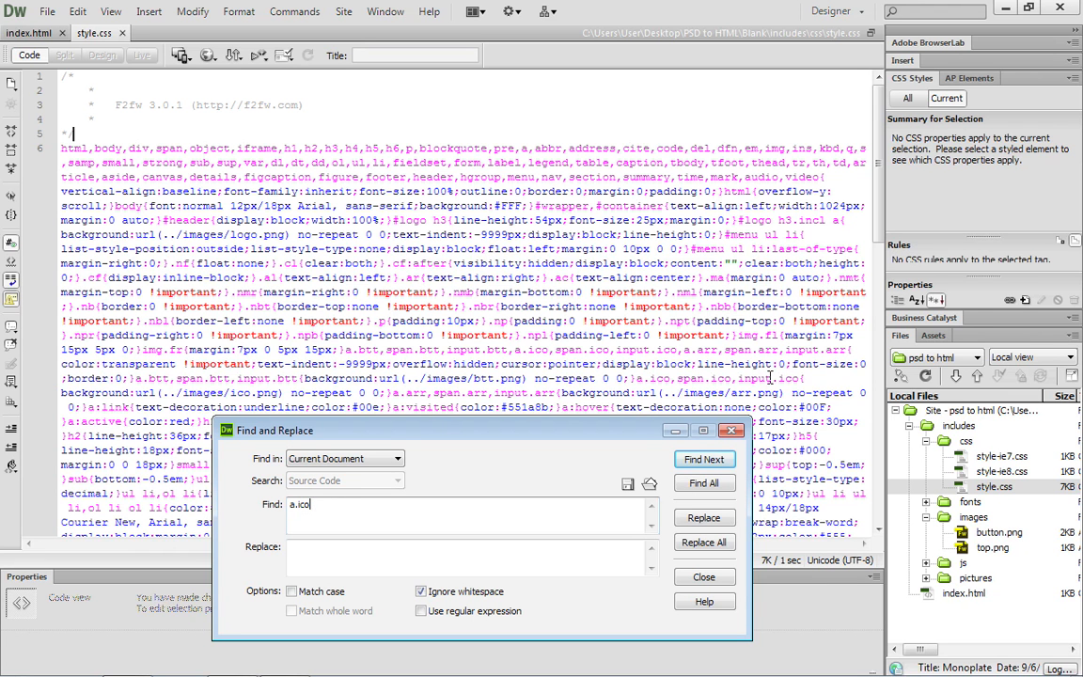
- Find the a.ico rule in style.css with a search for "a.ico"
click(704, 458)
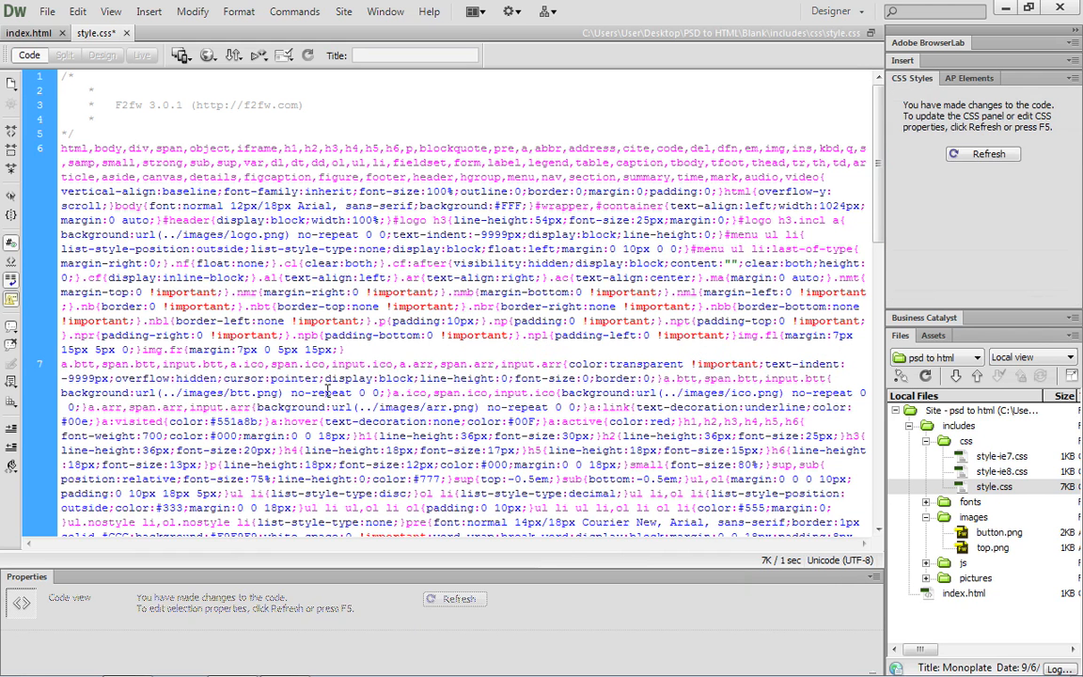
mouse_move(598, 424)
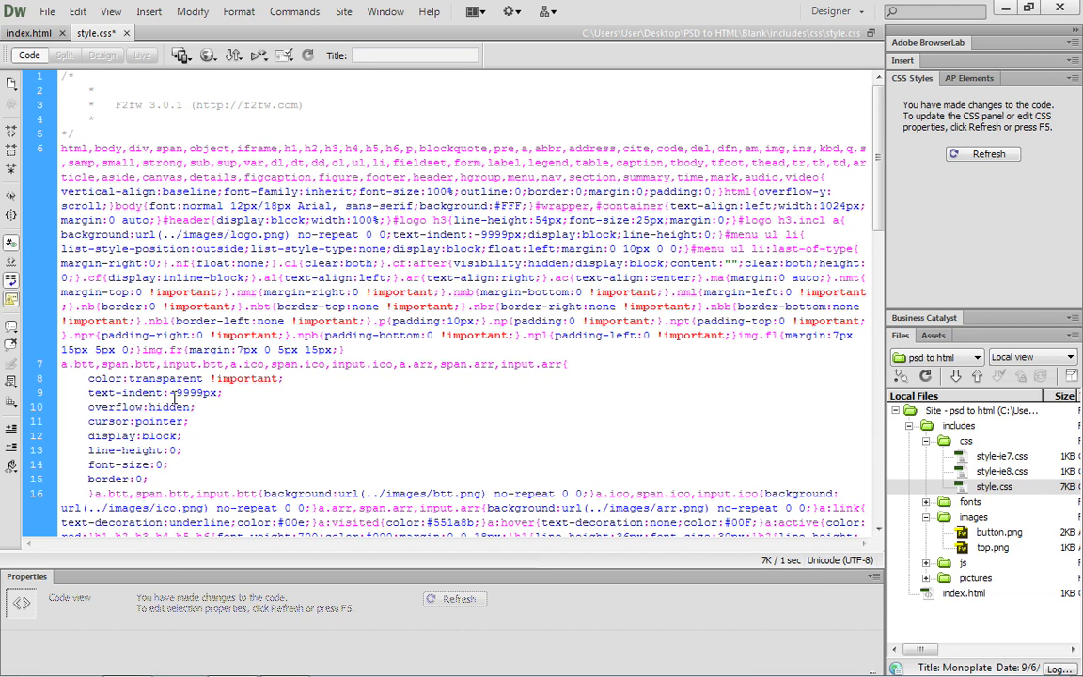
mouse_move(192, 406)
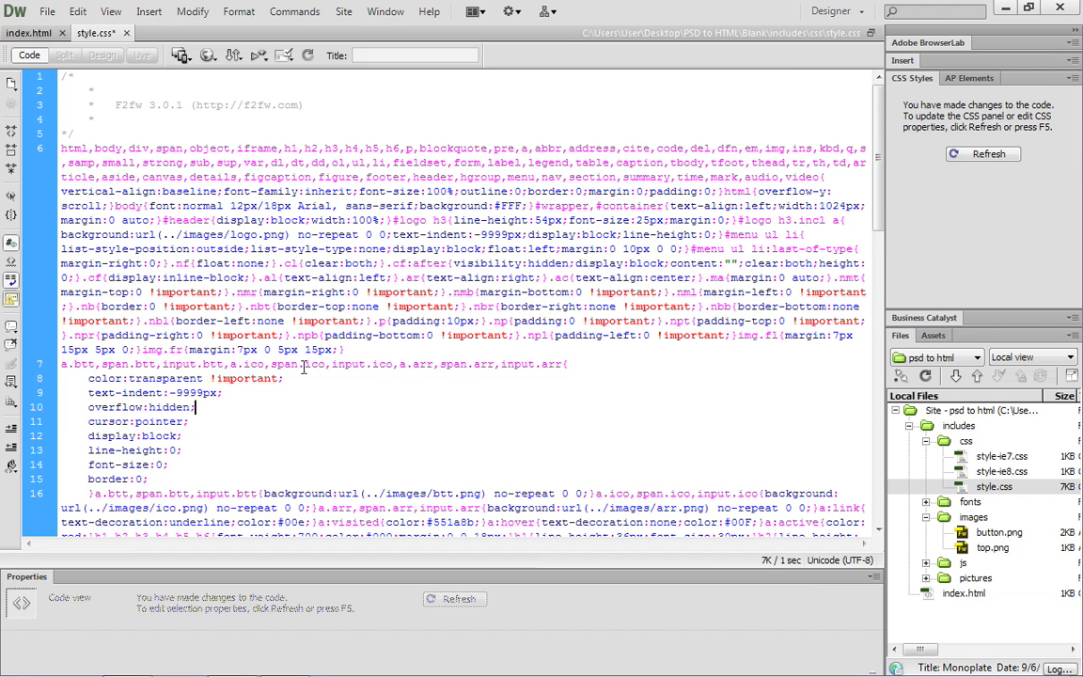
mouse_move(418, 366)
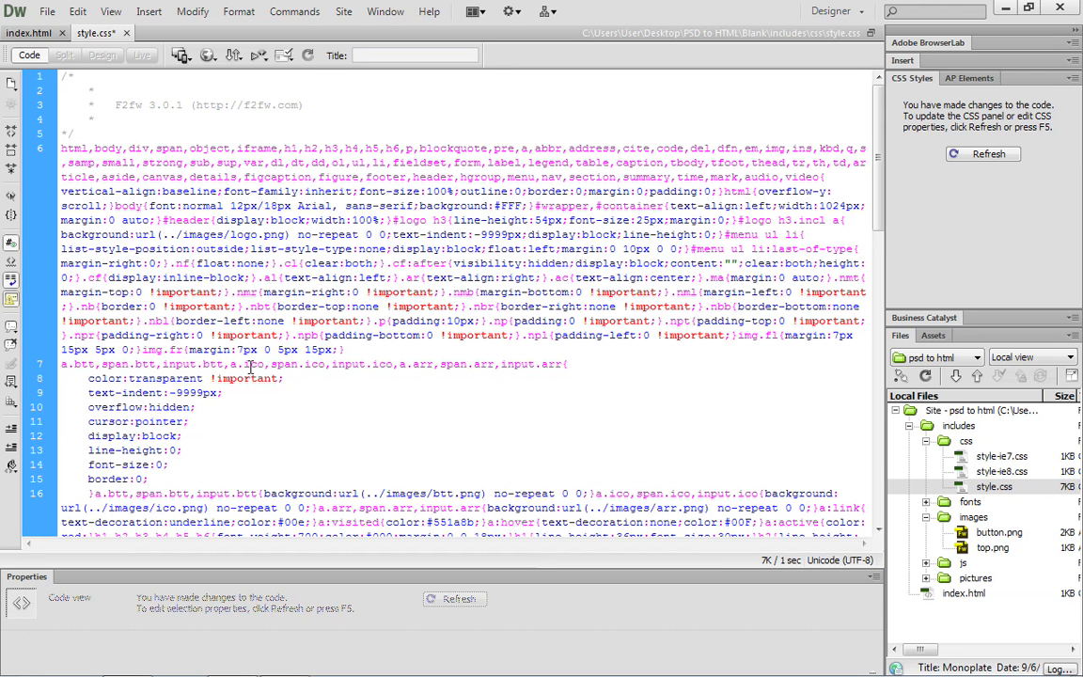
- Break the a.ico rule's declarations so each property sits on its own line
click(293, 393)
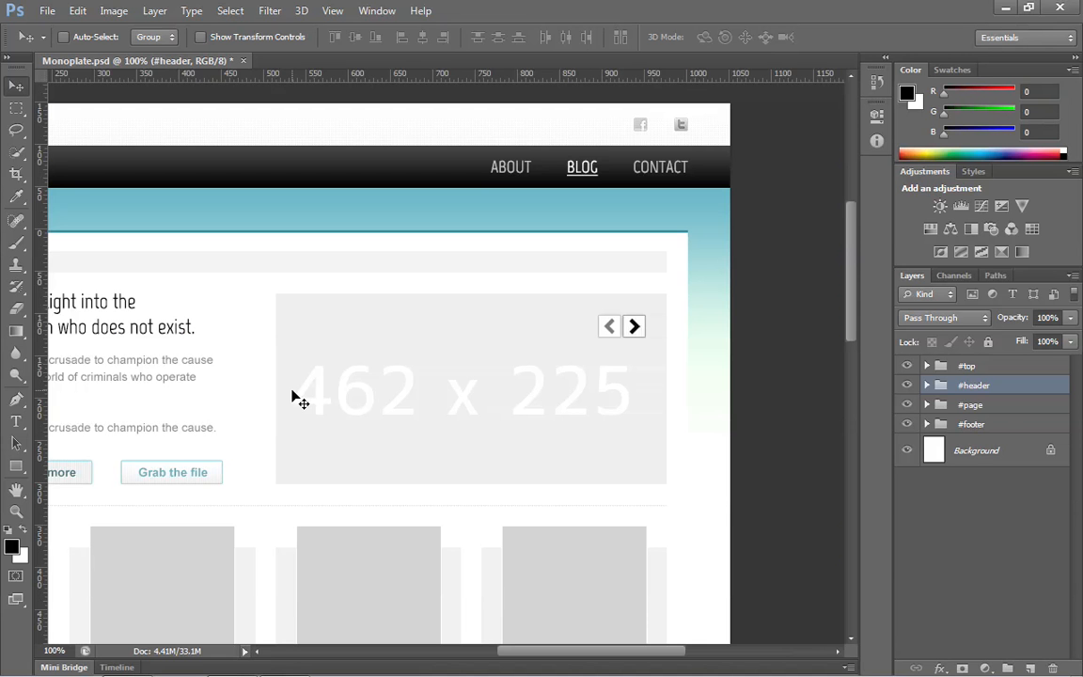
mouse_move(726, 147)
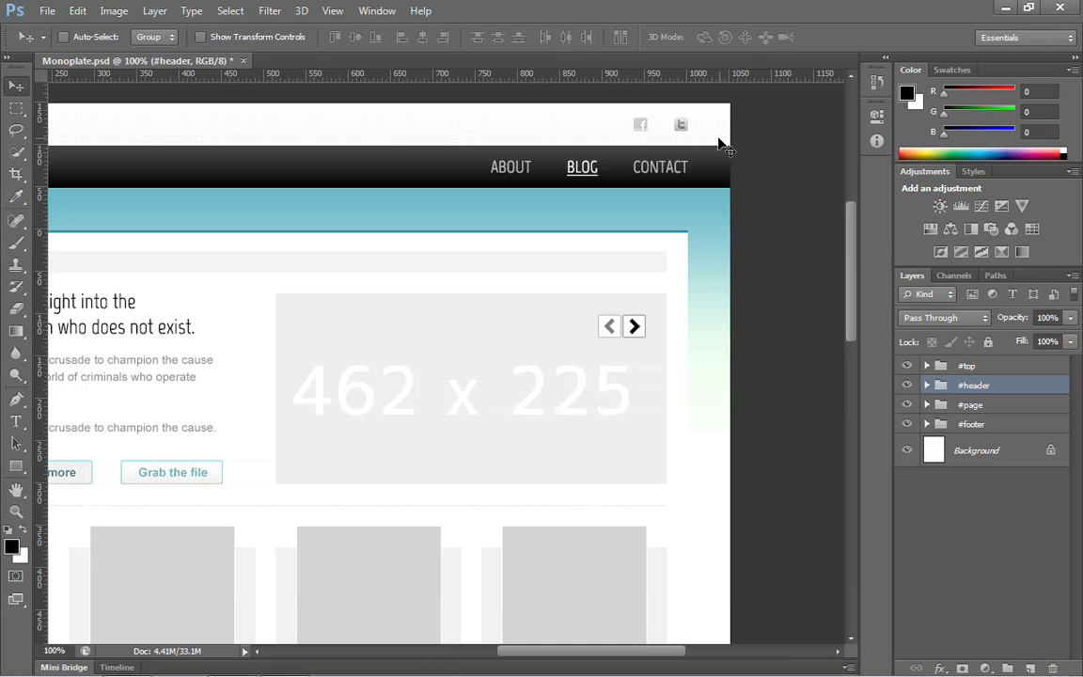
mouse_move(685, 135)
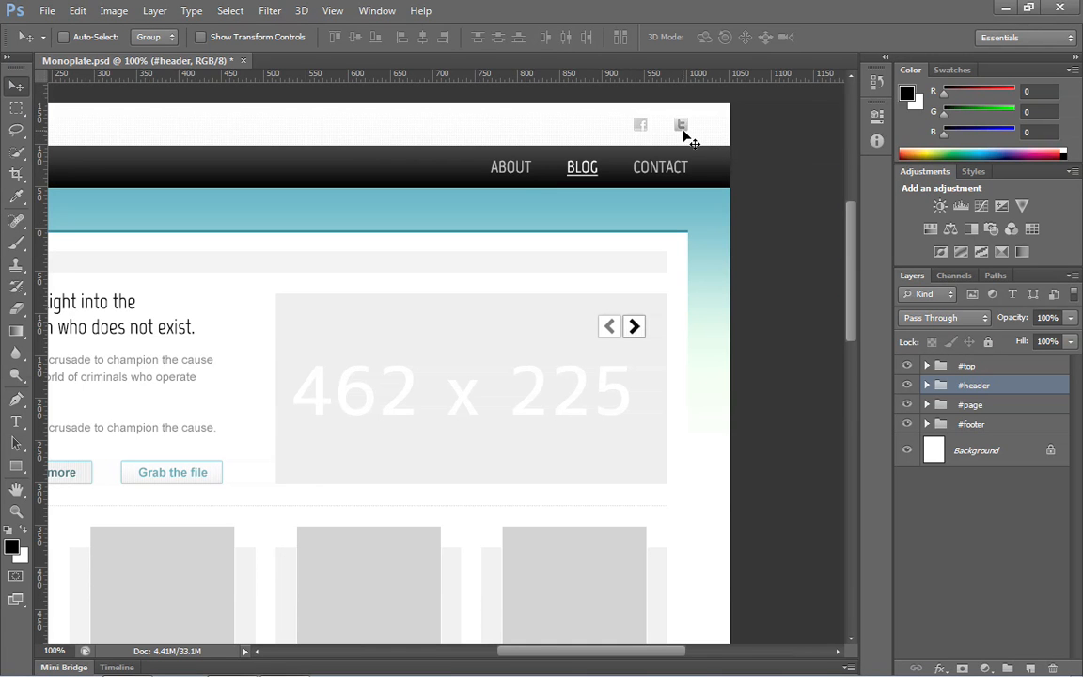